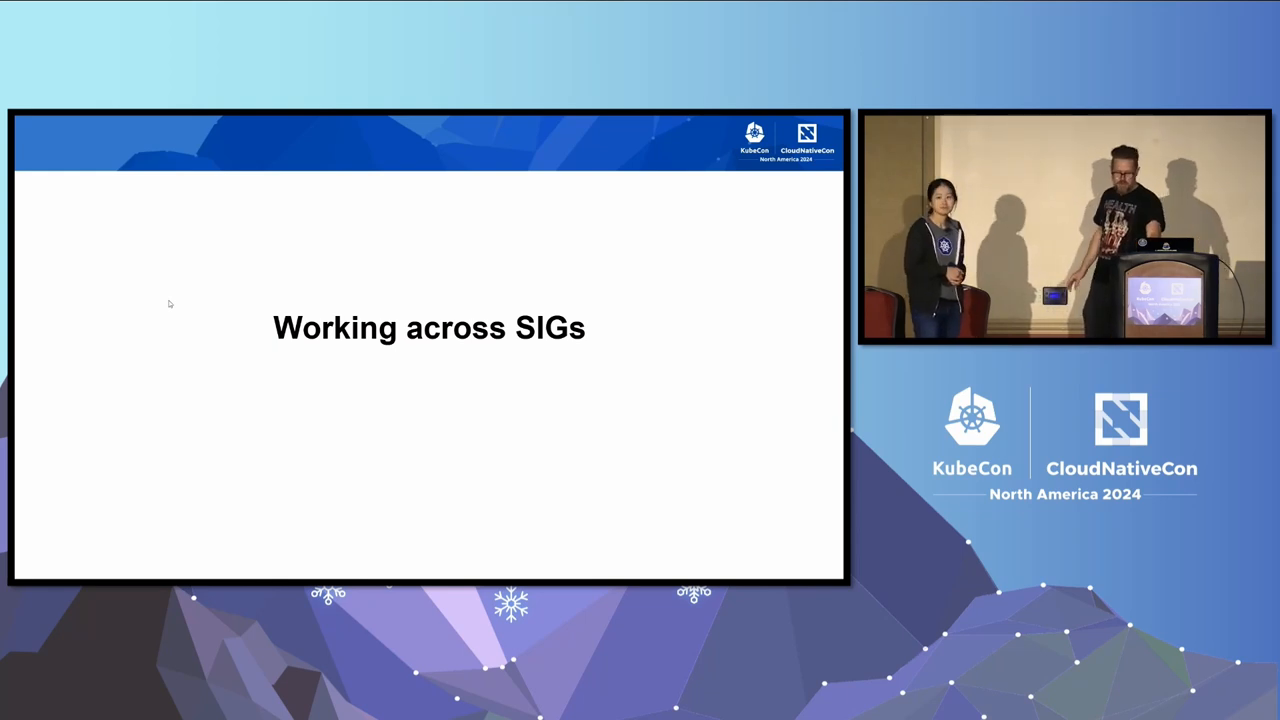
Advance the slides, then scroll the Kubernetes Official CVE Feed down to its CVE list table.
key(Right)
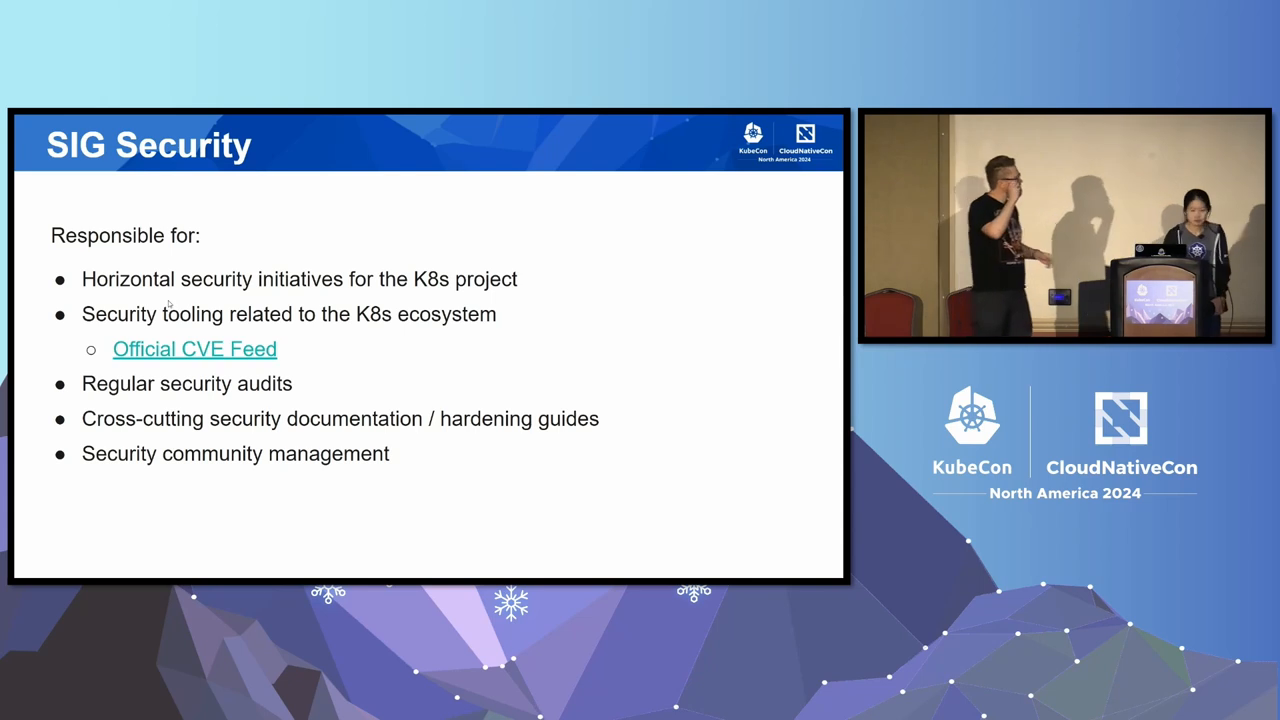
key(right)
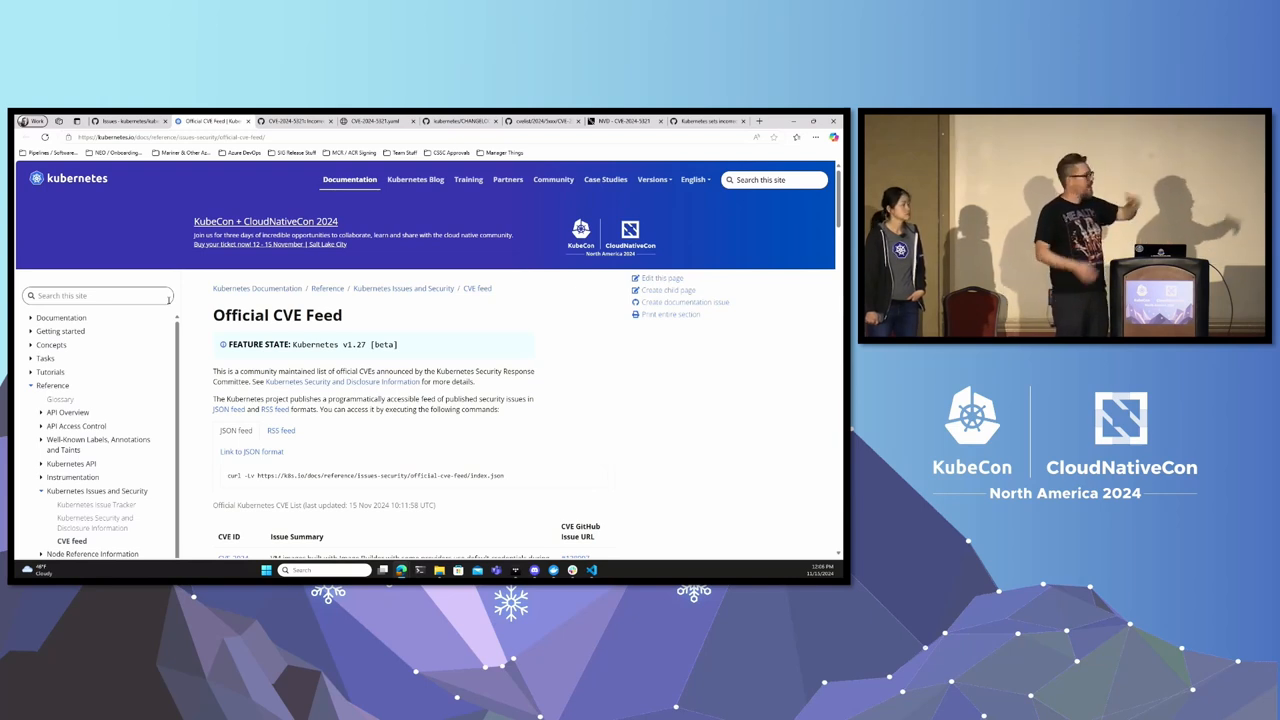
scroll(down, 3)
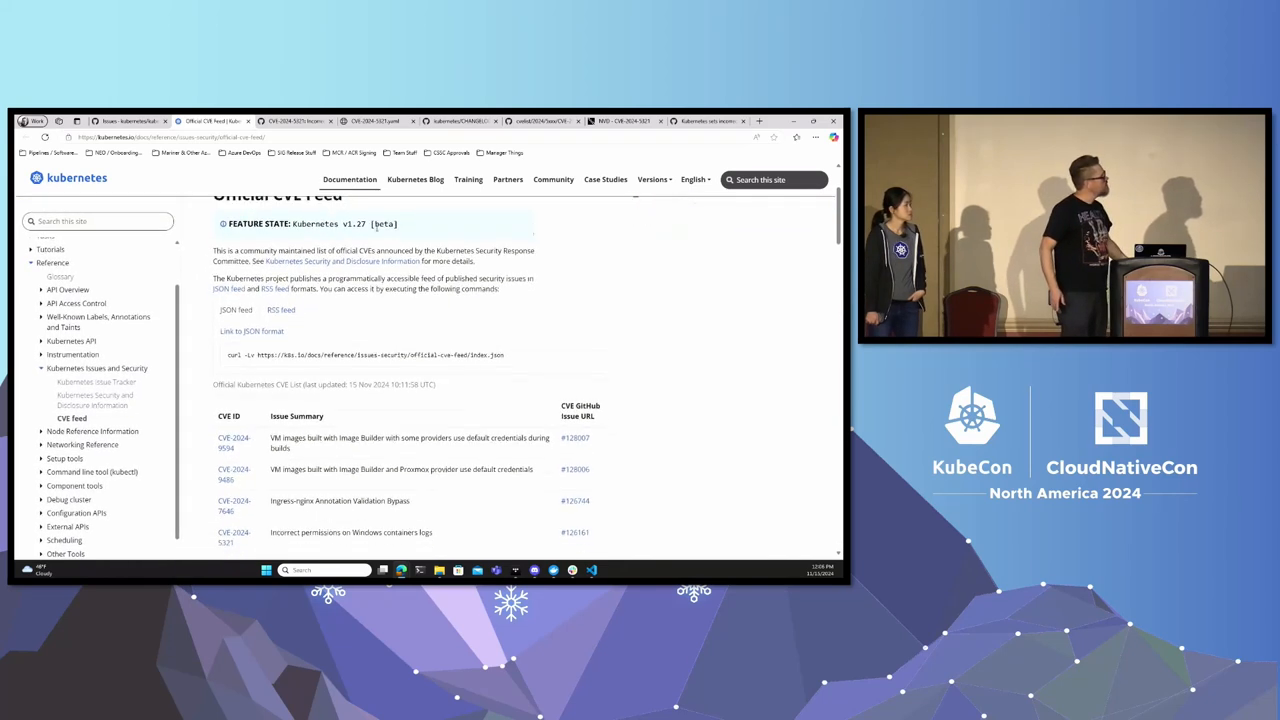
scroll(down, 3)
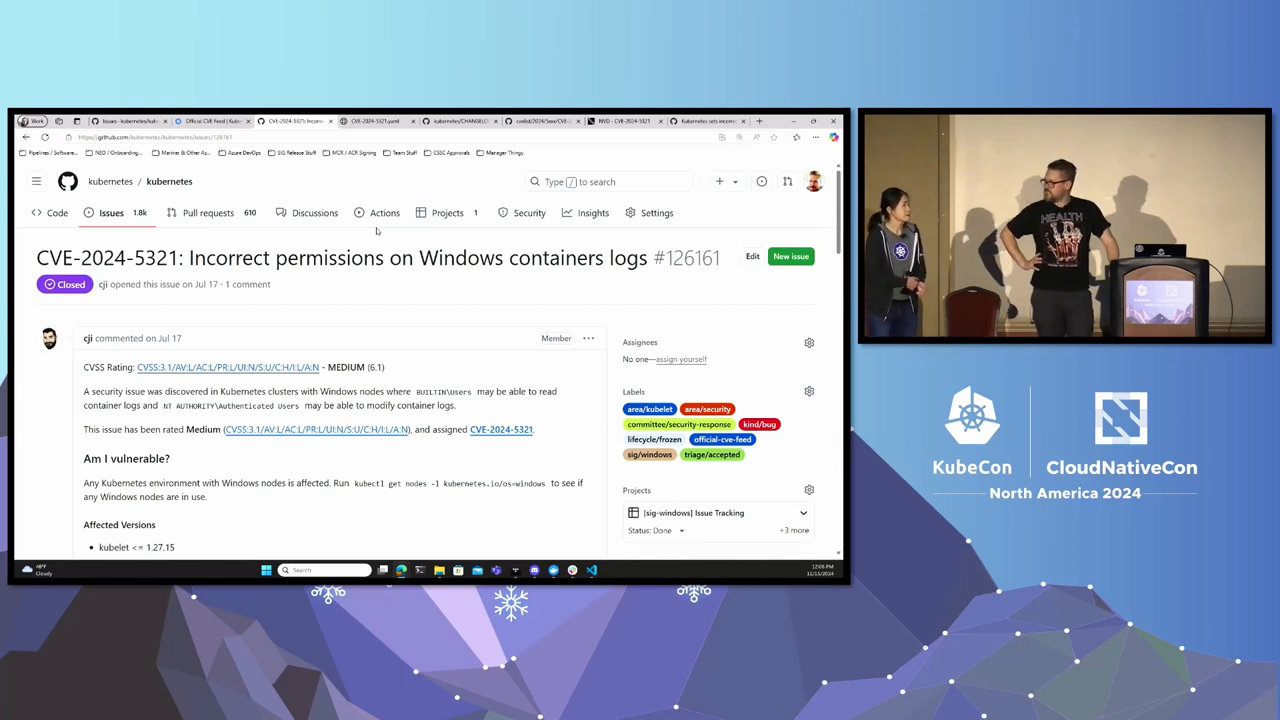
Scroll through the CVE-2024-5321 GitHub issue's affected versions and mitigation sections.
scroll(down, 3)
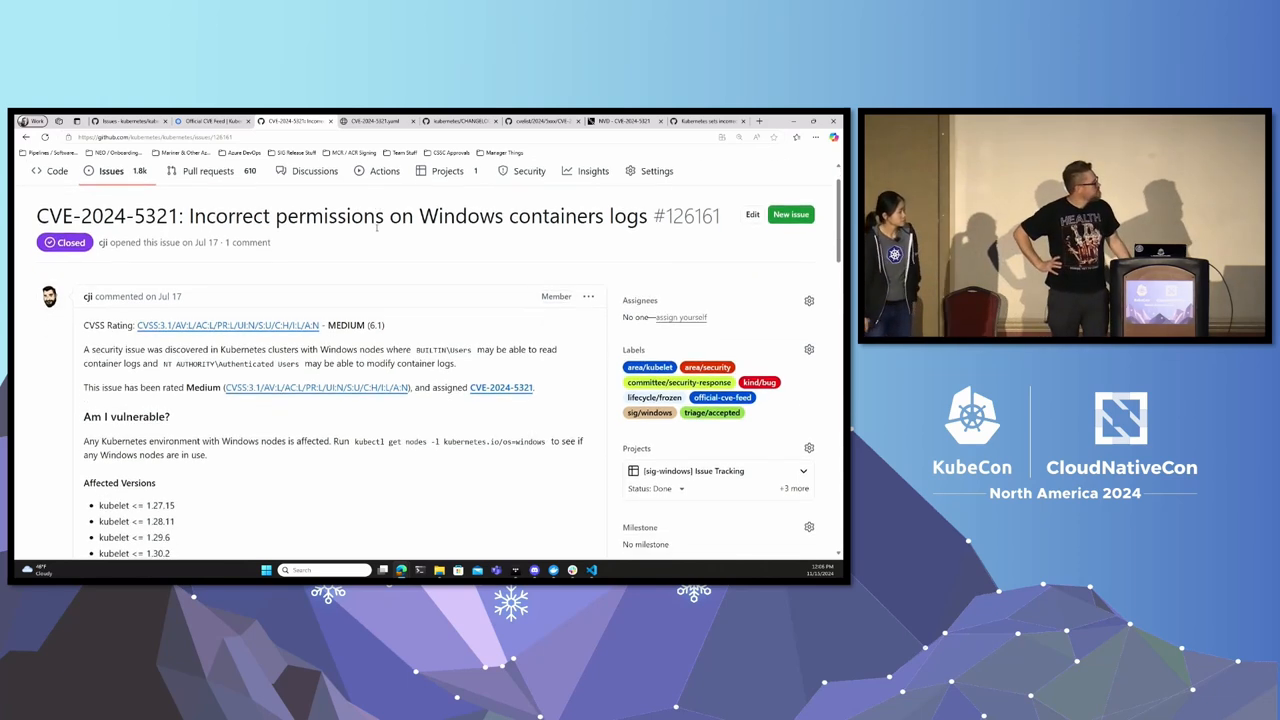
scroll(down, 3)
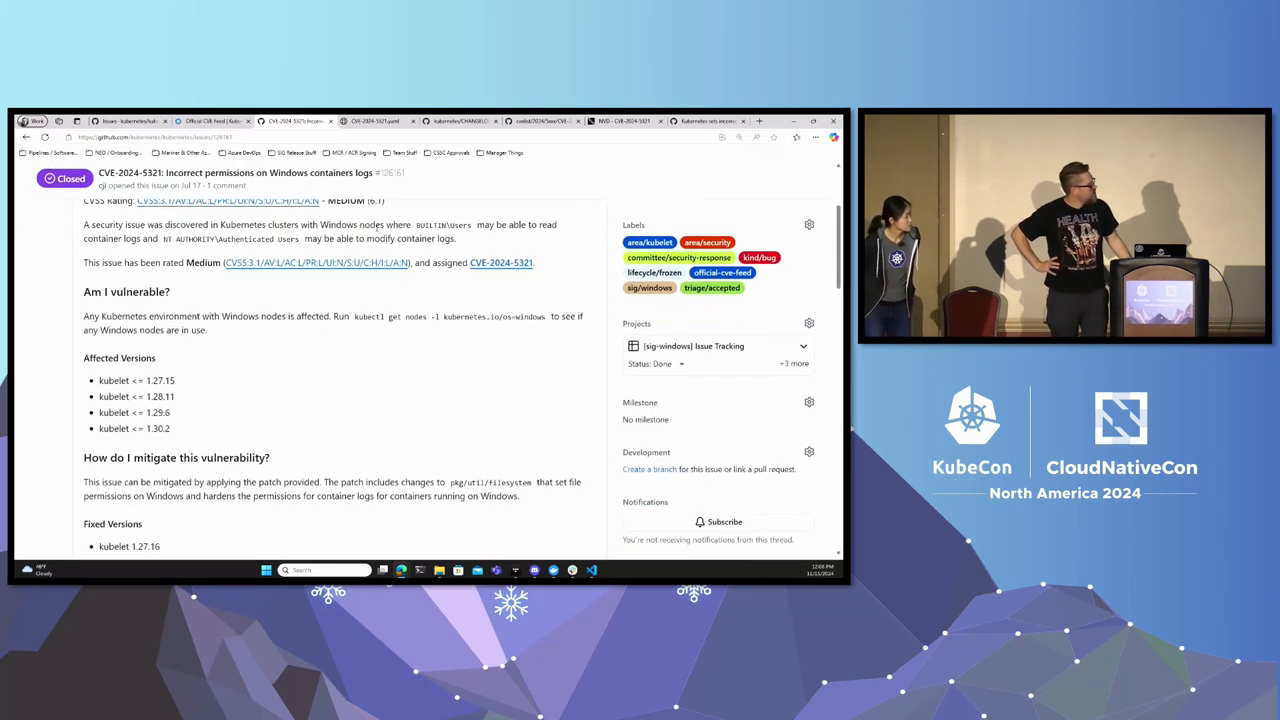
scroll(down, 3)
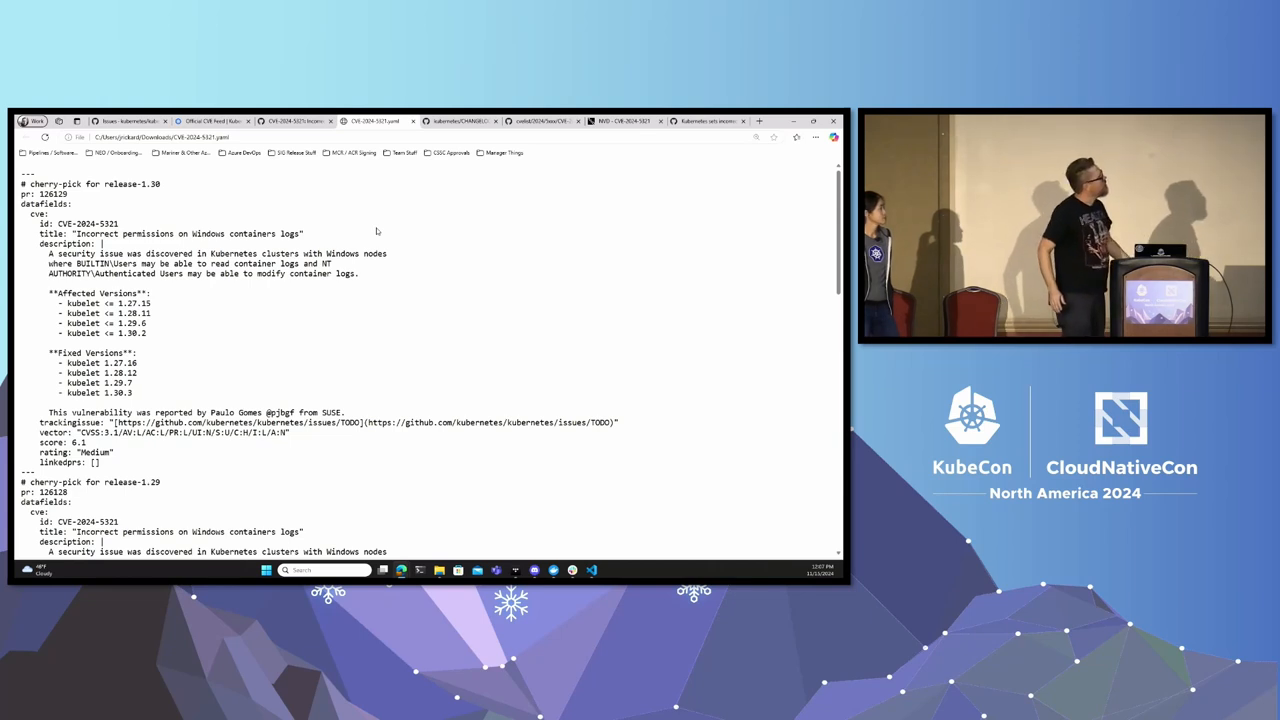
Scroll through the cherry-pick entries listing affected and fixed kubelet versions per release.
scroll(down, 3)
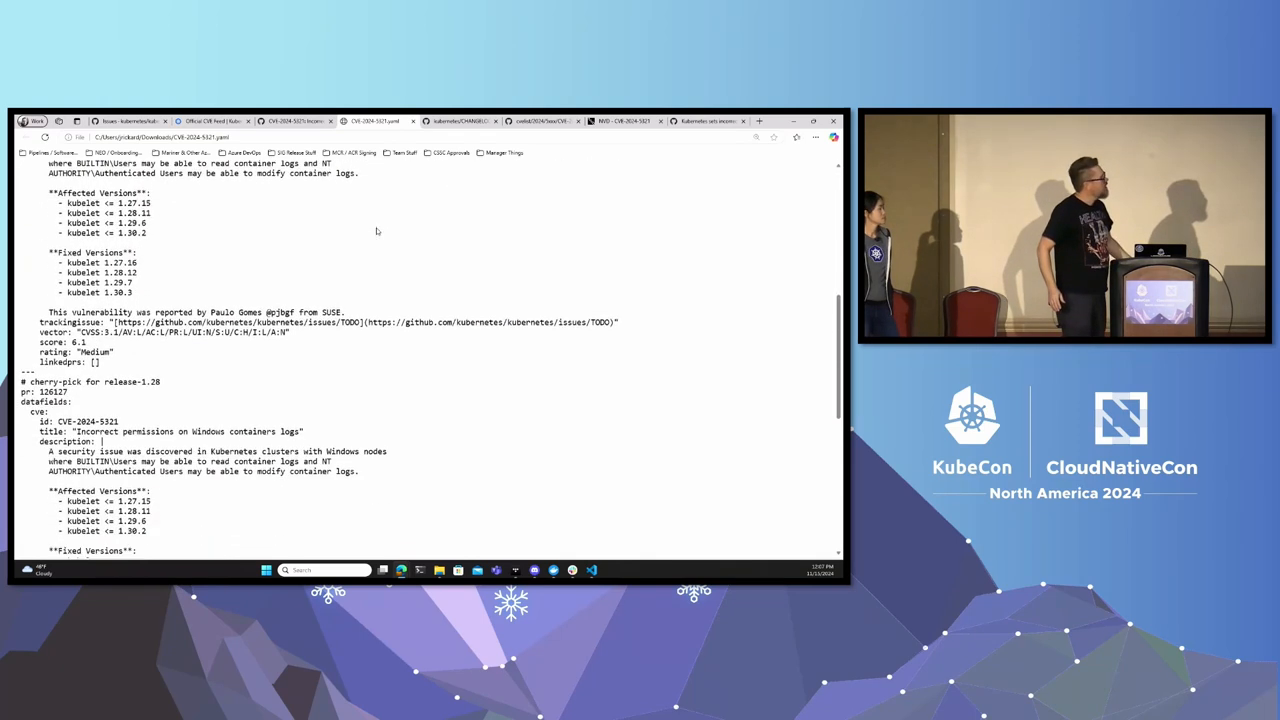
scroll(down, 3)
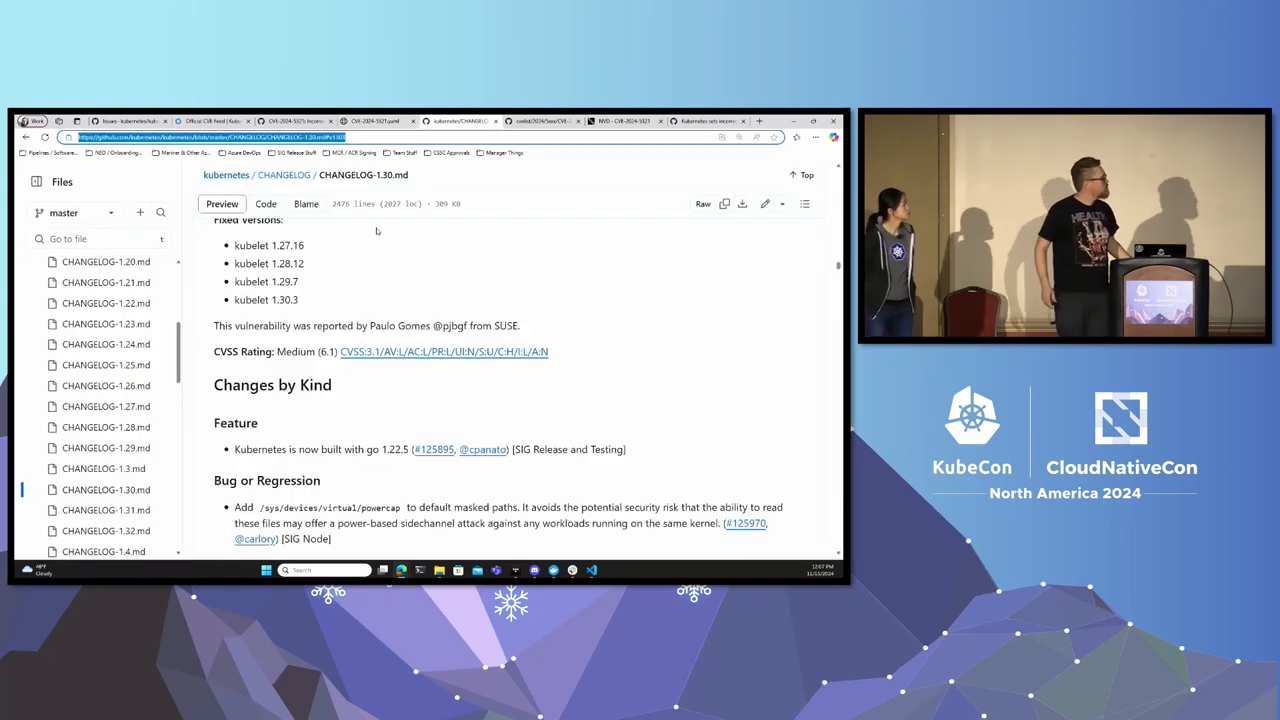
Review CVE-2024-5321.json down to its affected version ranges, then bring up the NVD page.
scroll(down, 3)
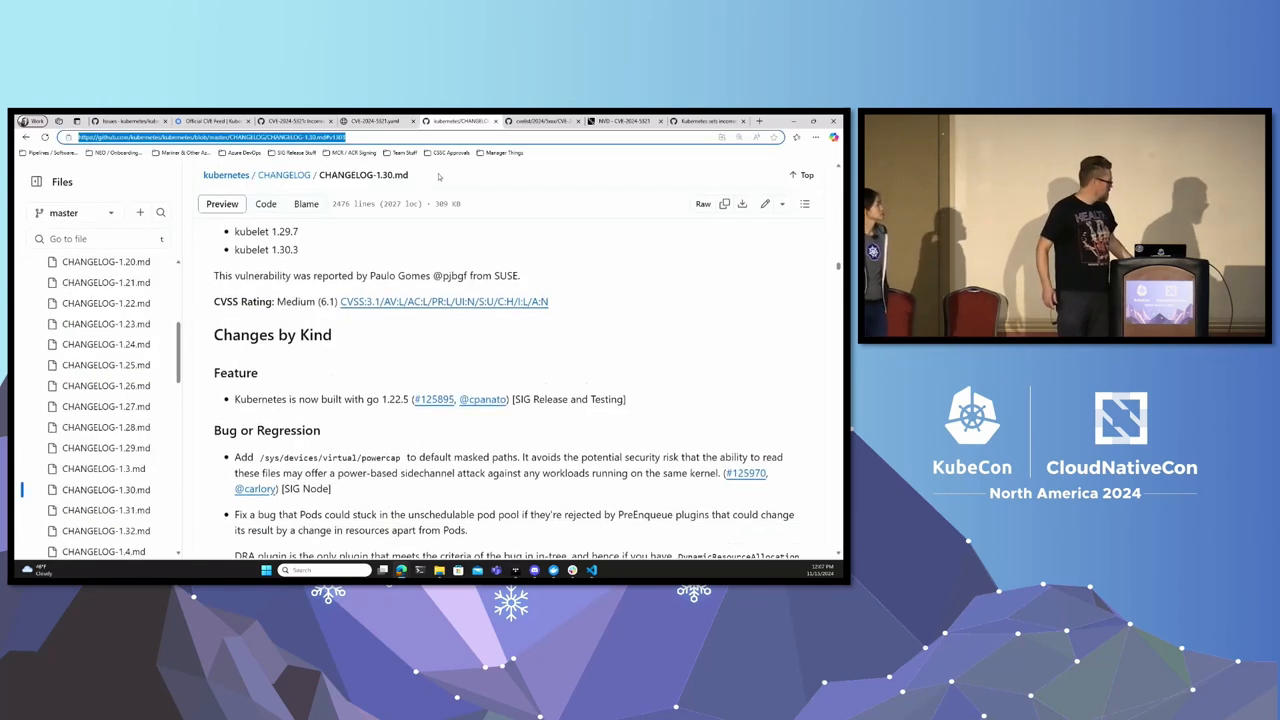
scroll(down, 3)
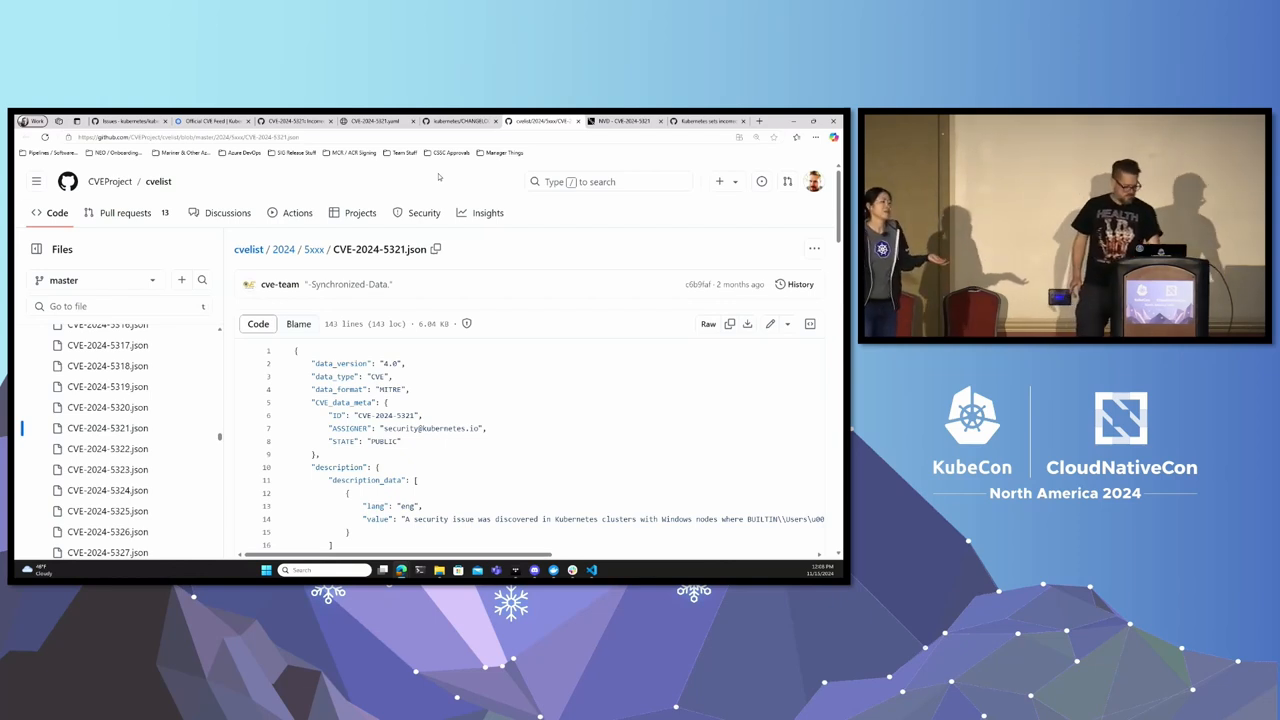
mouse_move(648, 331)
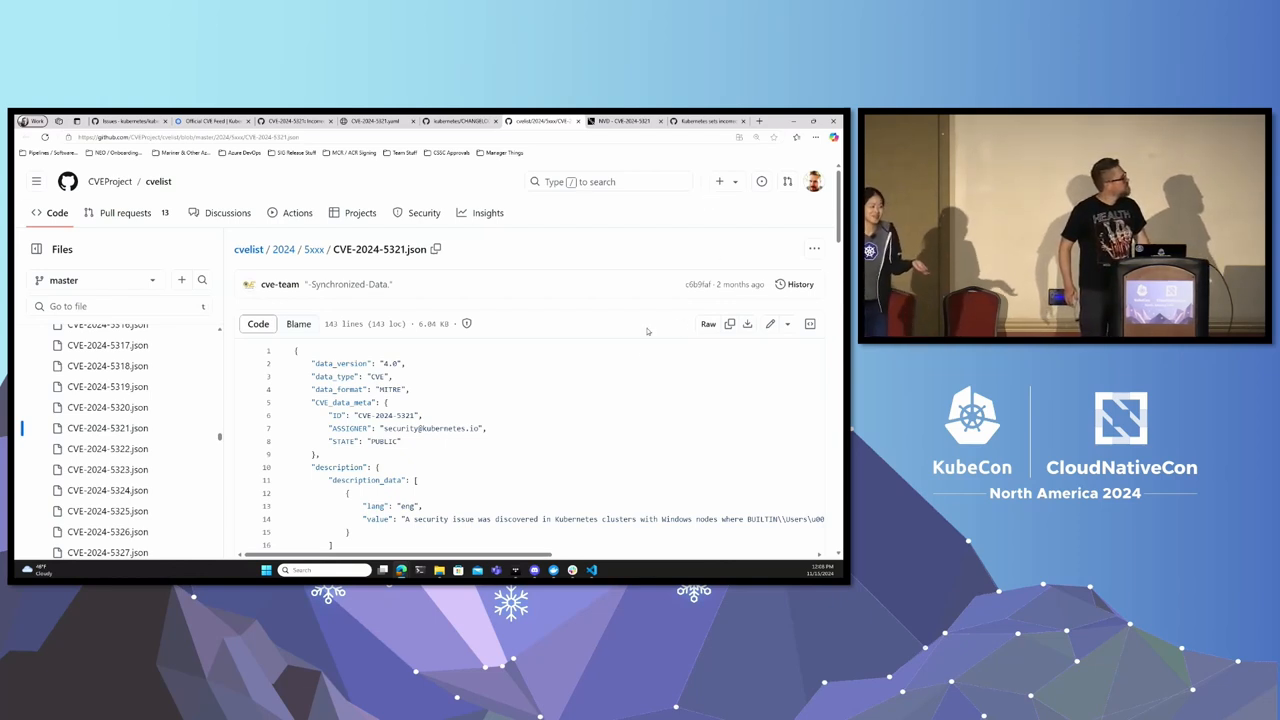
scroll(down, 3)
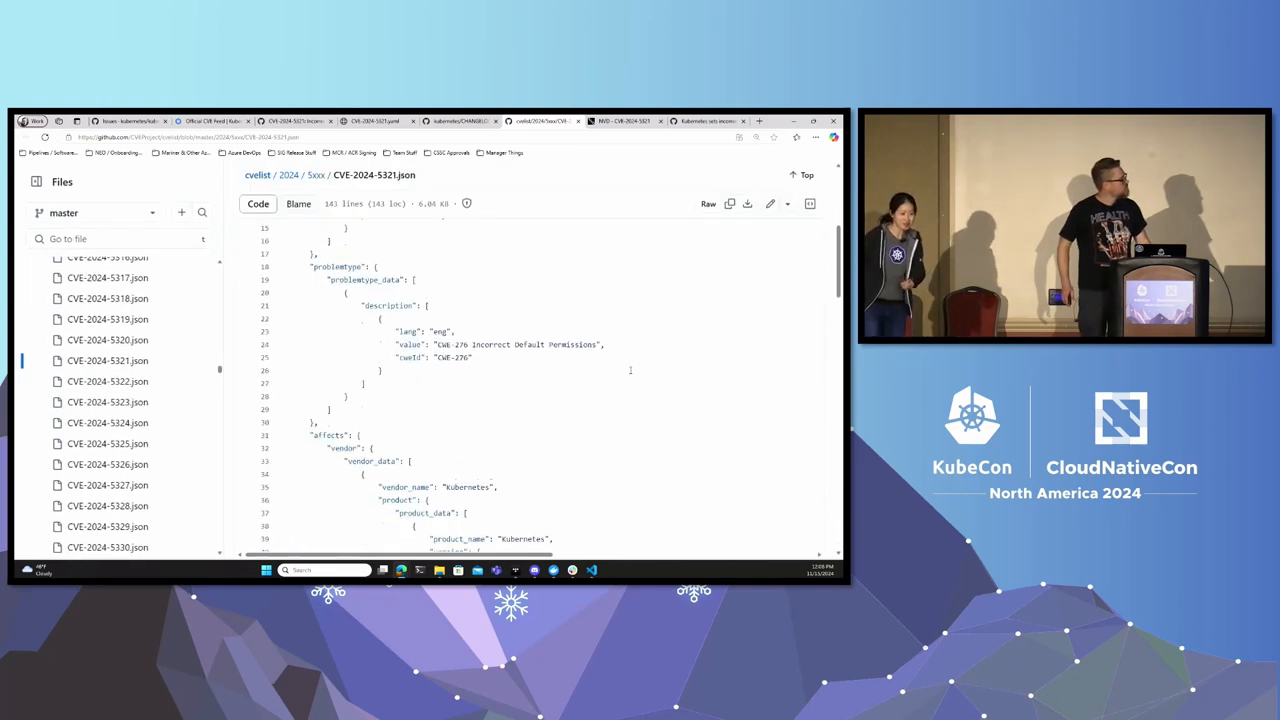
scroll(down, 3)
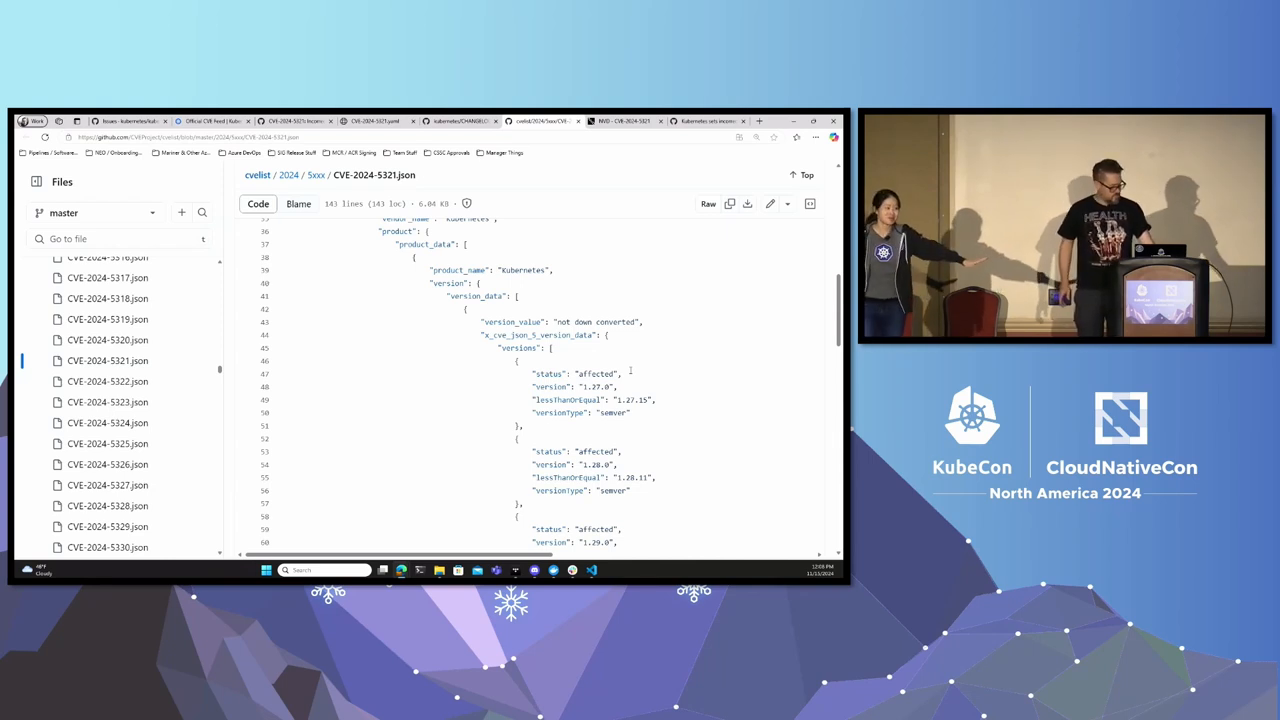
click(625, 121)
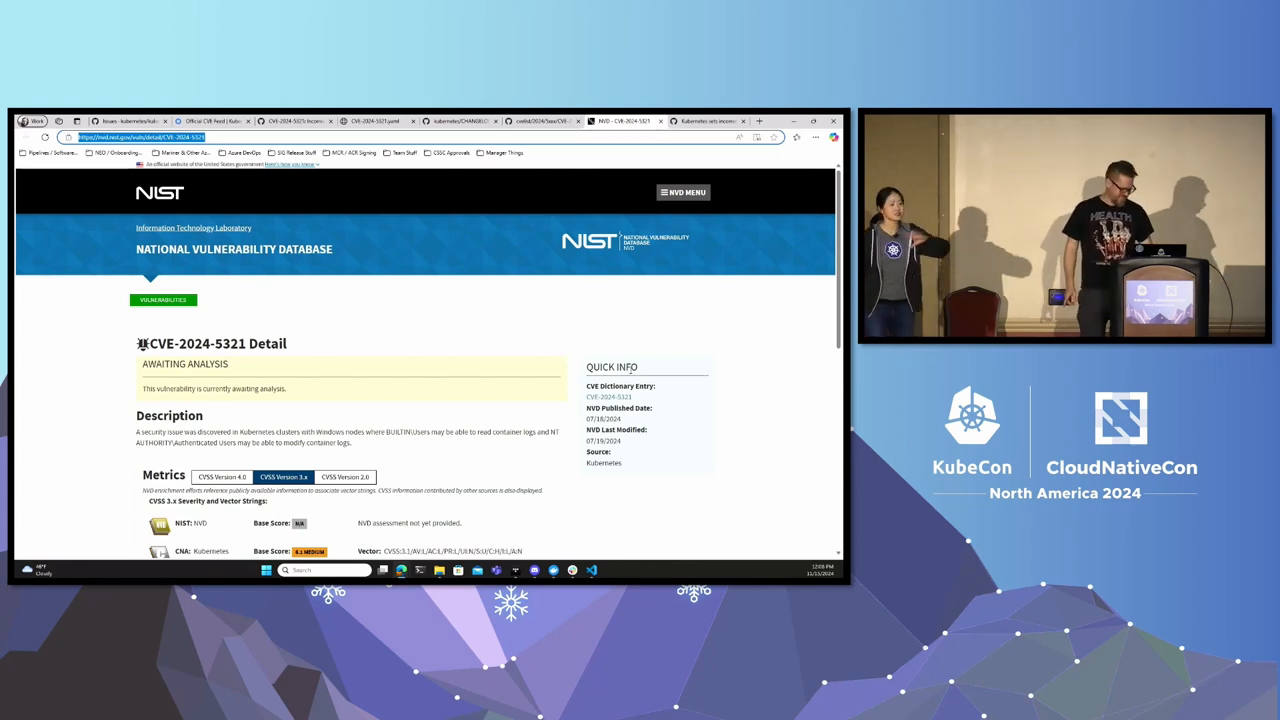
Scroll the NVD CVE-2024-5321 page to its description and MEDIUM CVSS metrics.
scroll(down, 3)
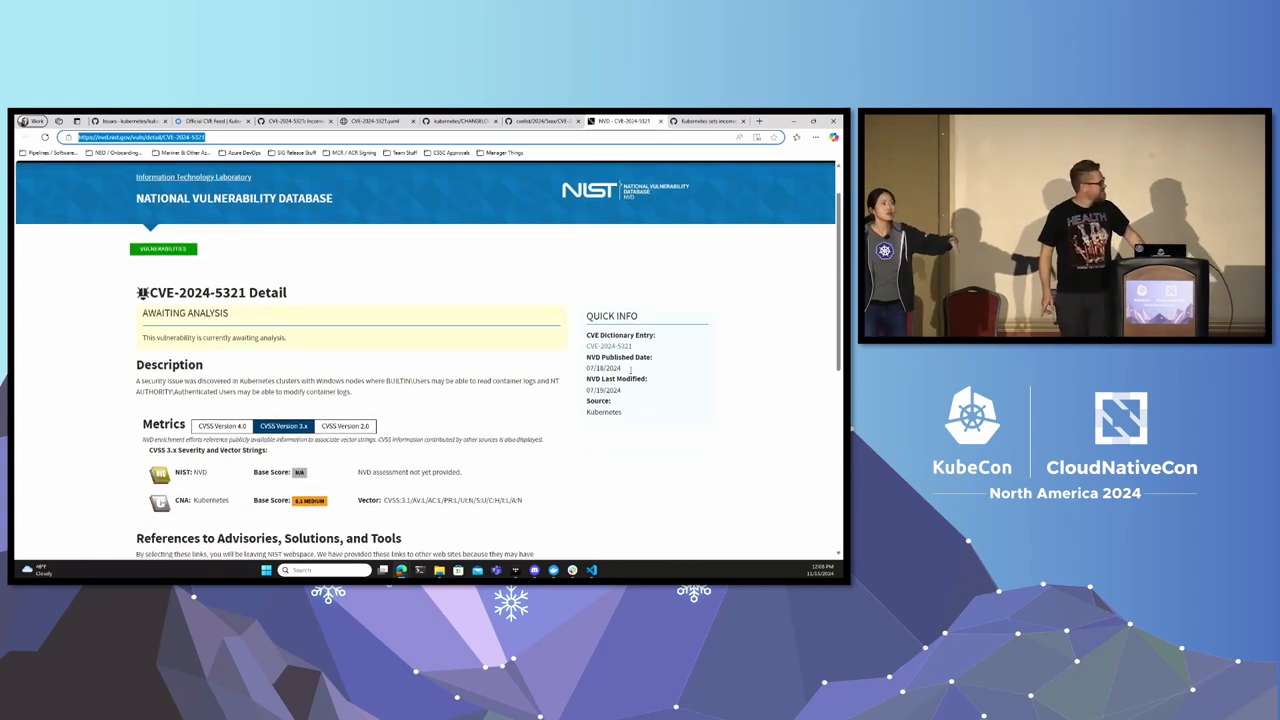
scroll(down, 3)
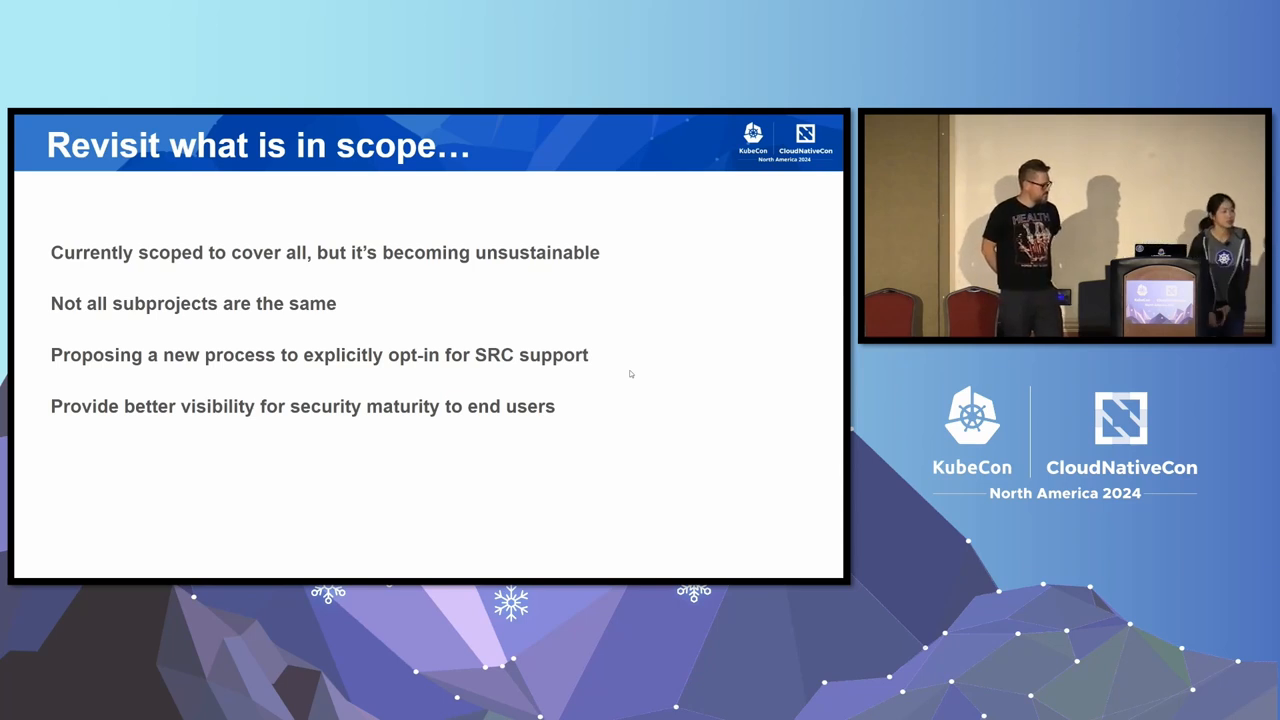
key(Right)
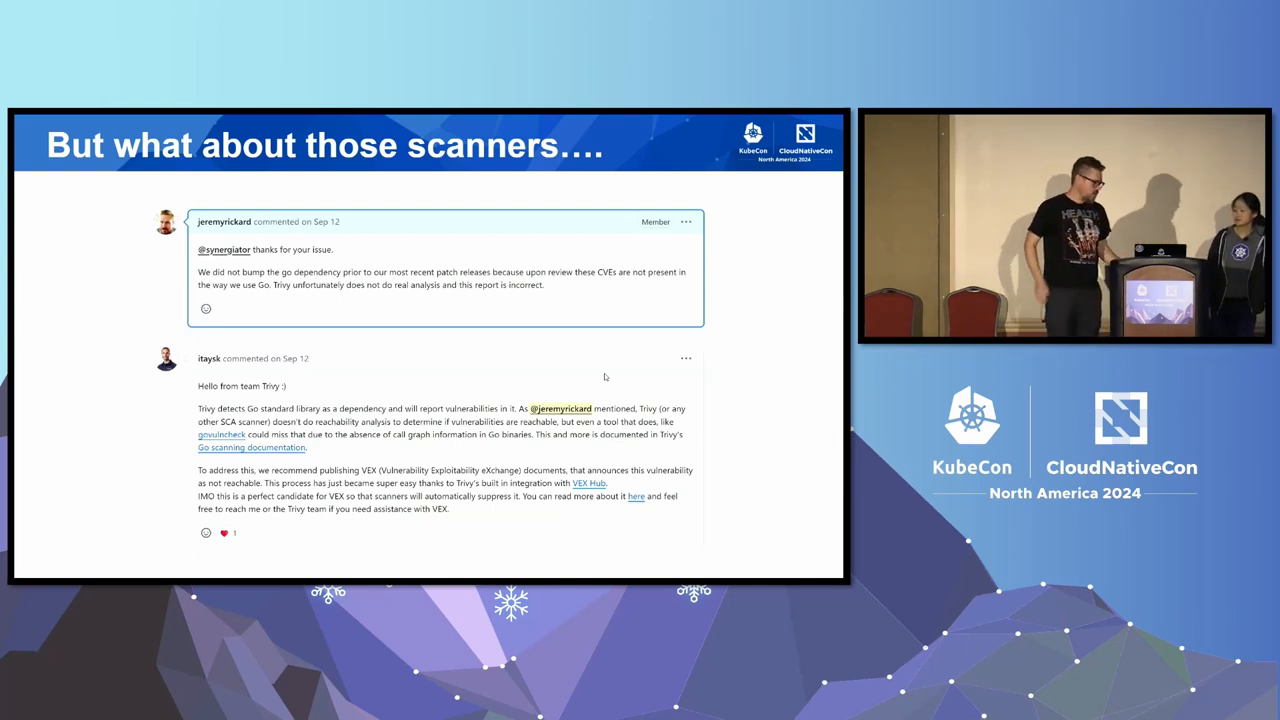
key(Right)
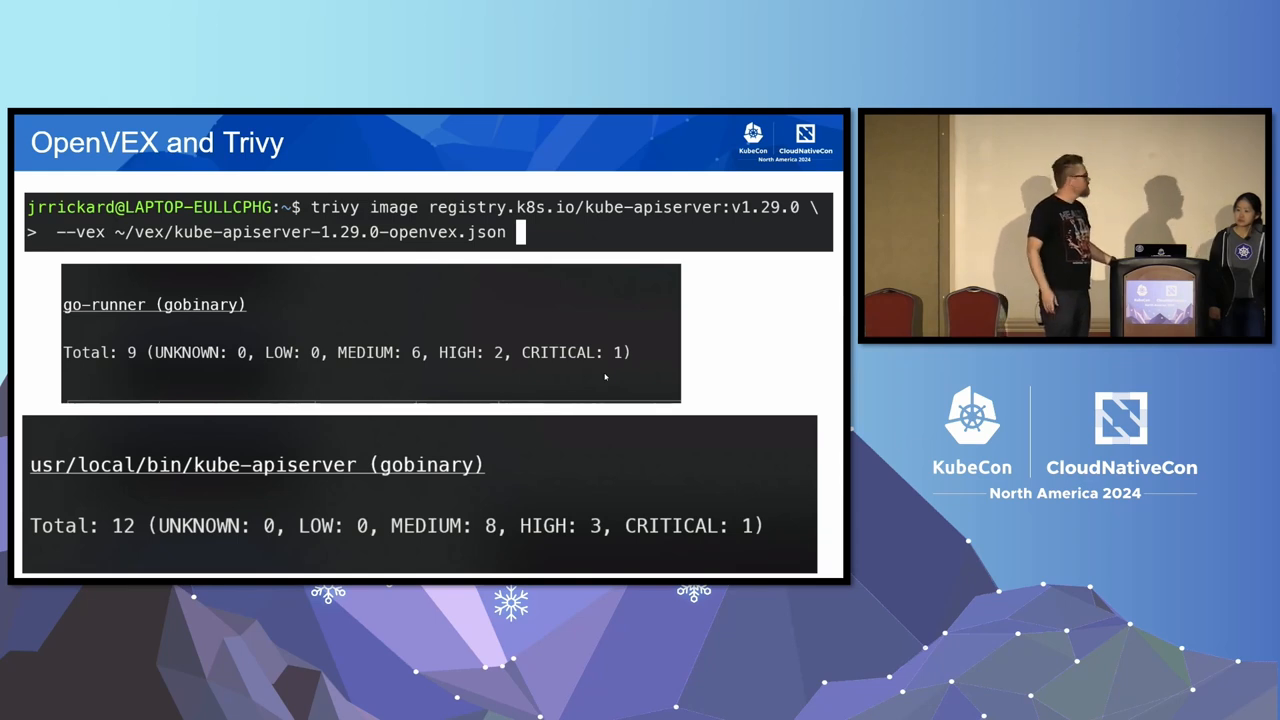
Advance from the 'OpenVEX and Trivy' slide to 'What was excluded?'.
key(Right)
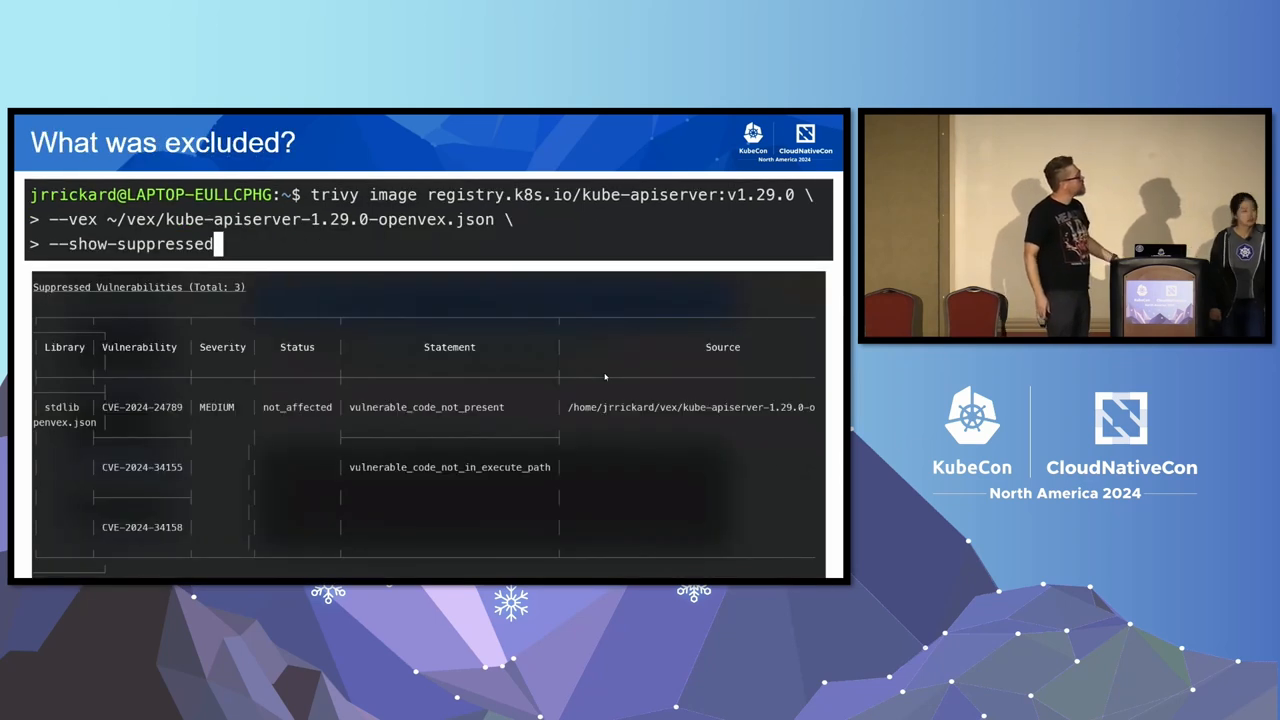